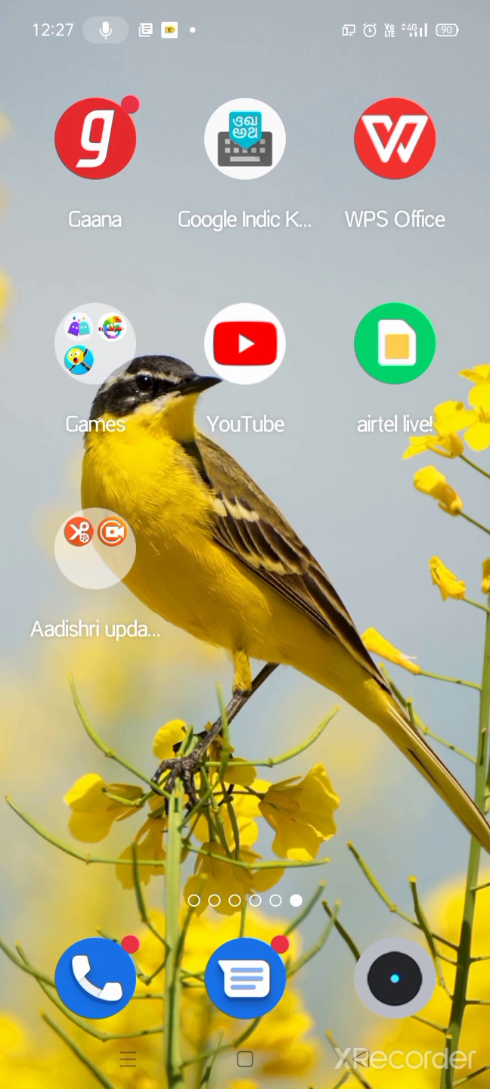
# - Launch Pixel Art from the home screen to reach its library of new pictures
pyautogui.click(96, 343)
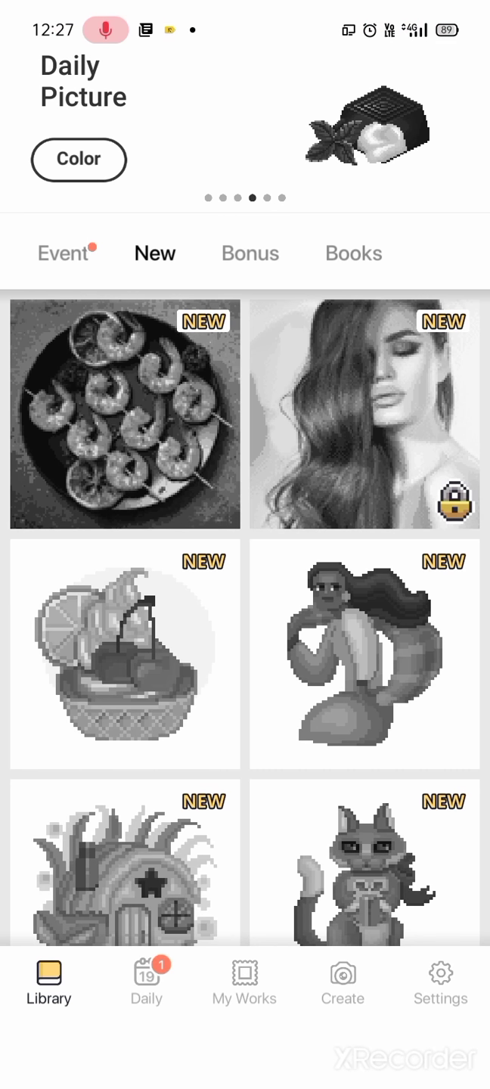
pyautogui.scroll(-3)
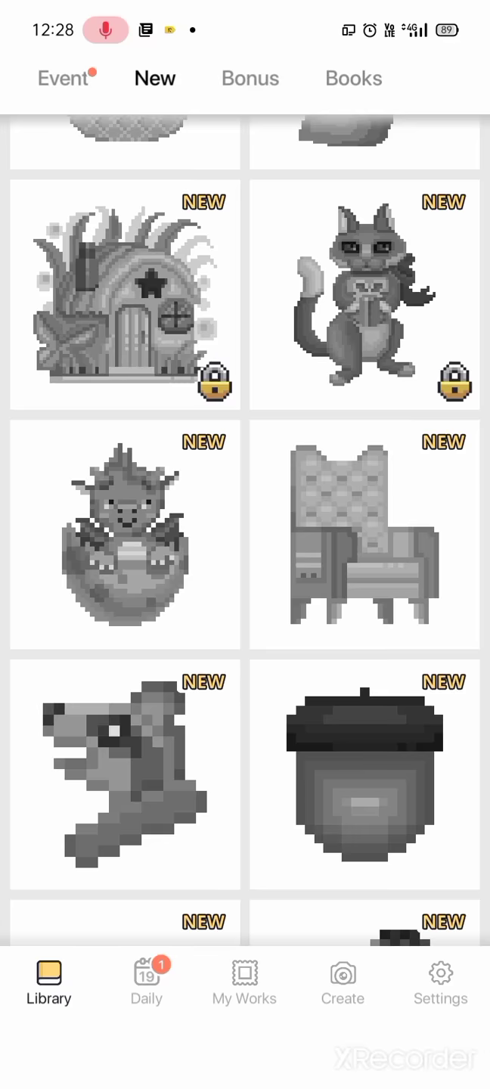
pyautogui.scroll(-3)
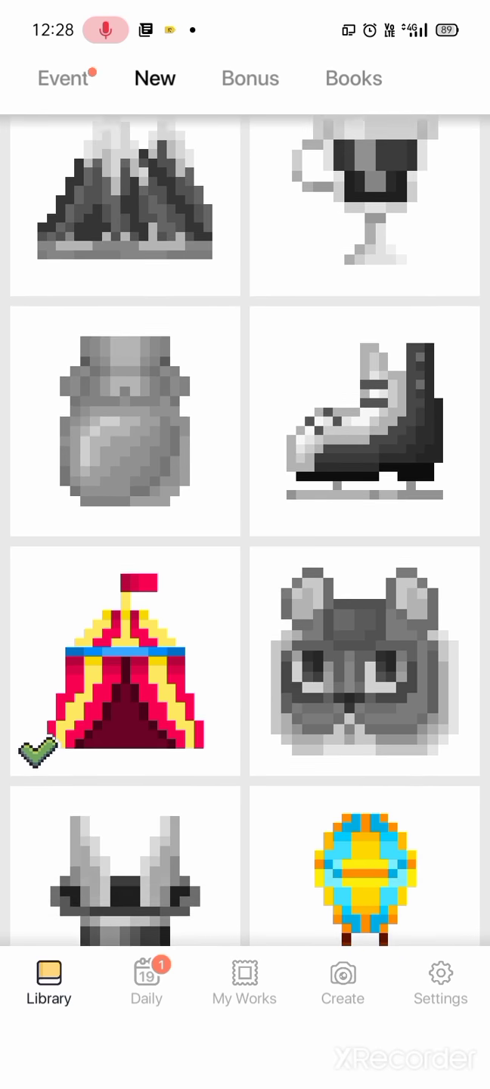
pyautogui.scroll(-3)
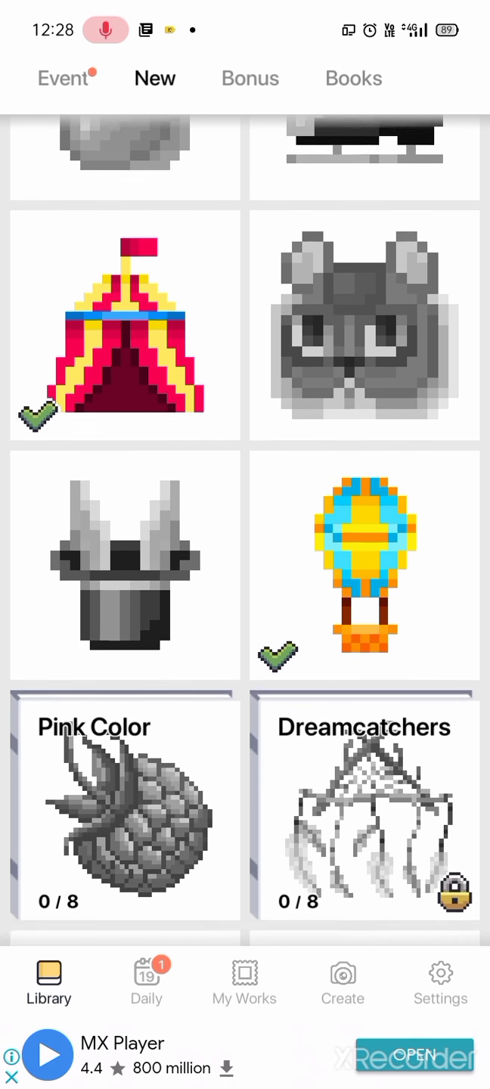
pyautogui.scroll(-3)
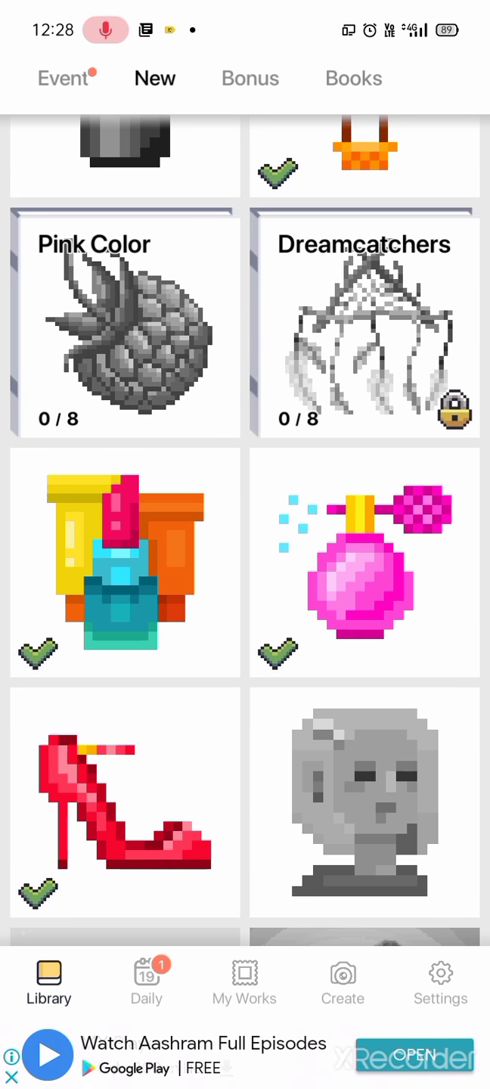
pyautogui.scroll(-3)
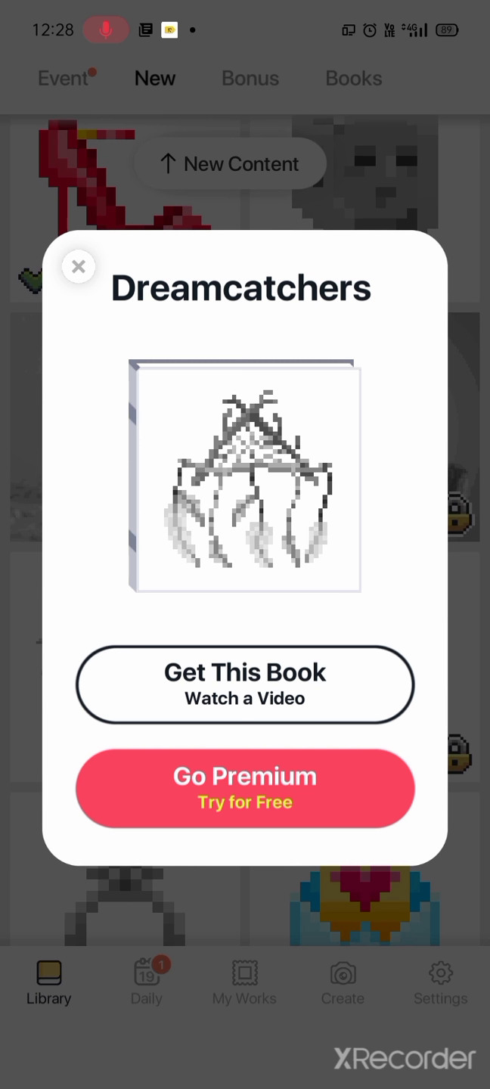
pyautogui.click(78, 266)
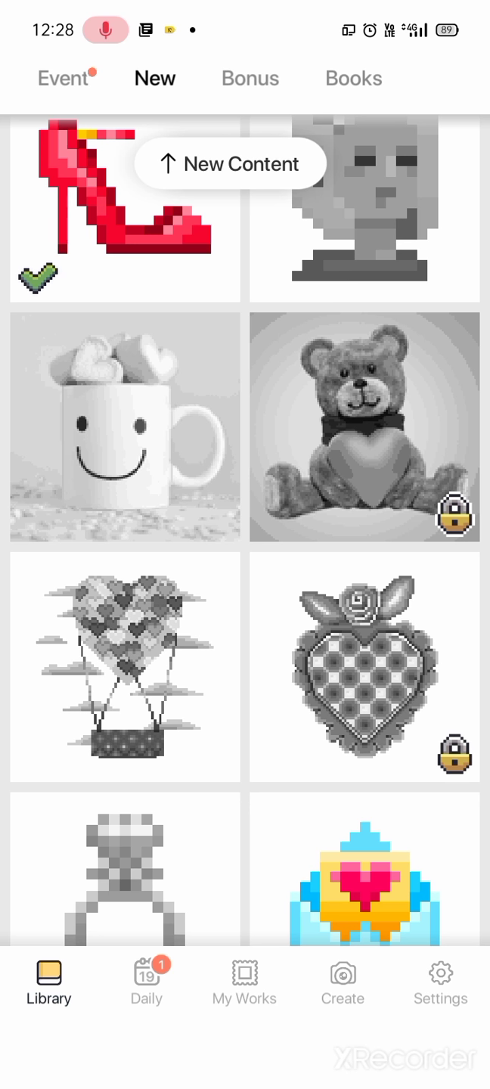
# - Scroll down the New tab past the Australia book to reach the grey balloons thumbnail
pyautogui.scroll(-3)
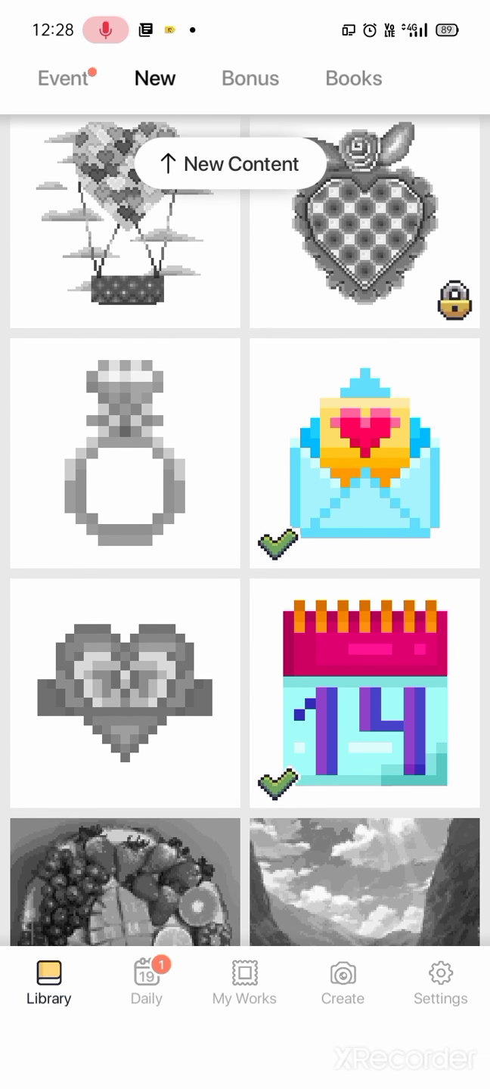
pyautogui.scroll(-3)
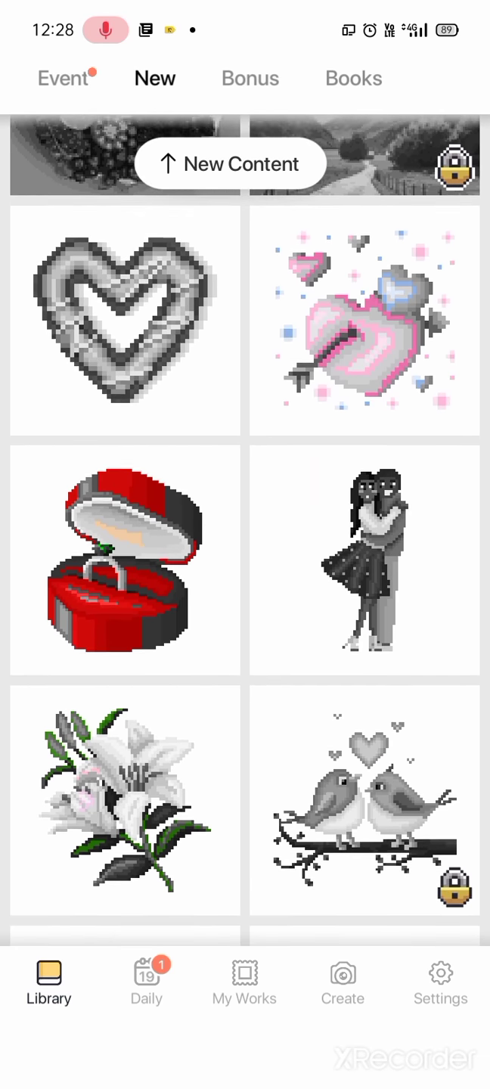
pyautogui.scroll(-3)
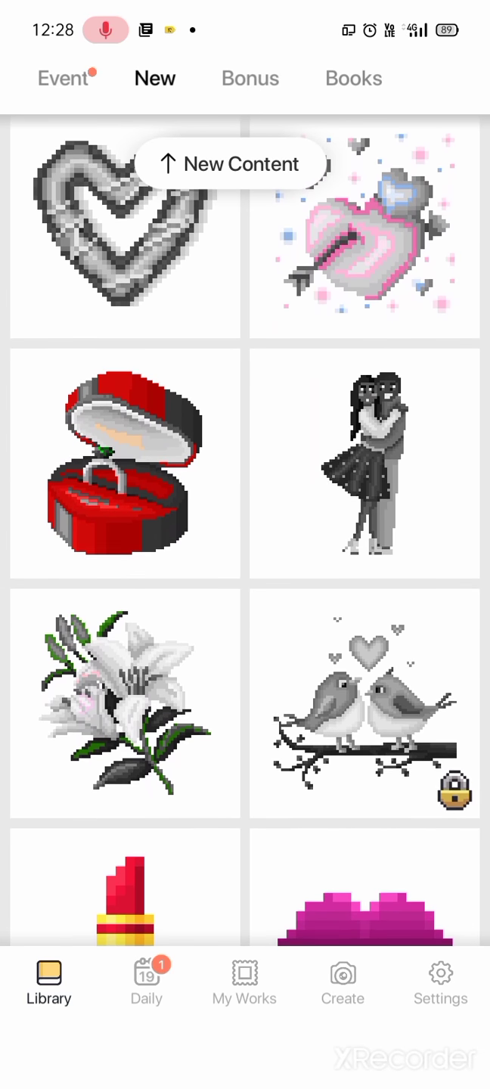
pyautogui.scroll(-3)
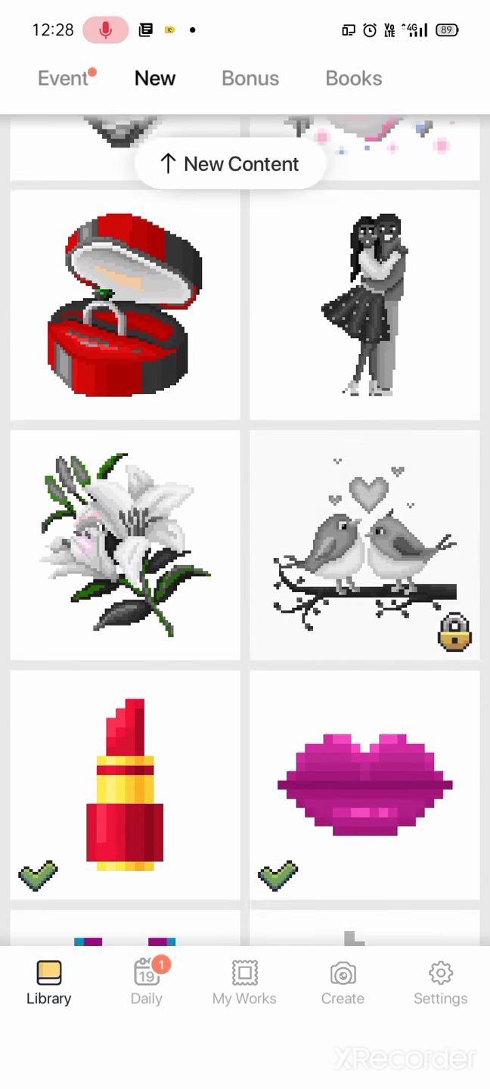
pyautogui.scroll(-3)
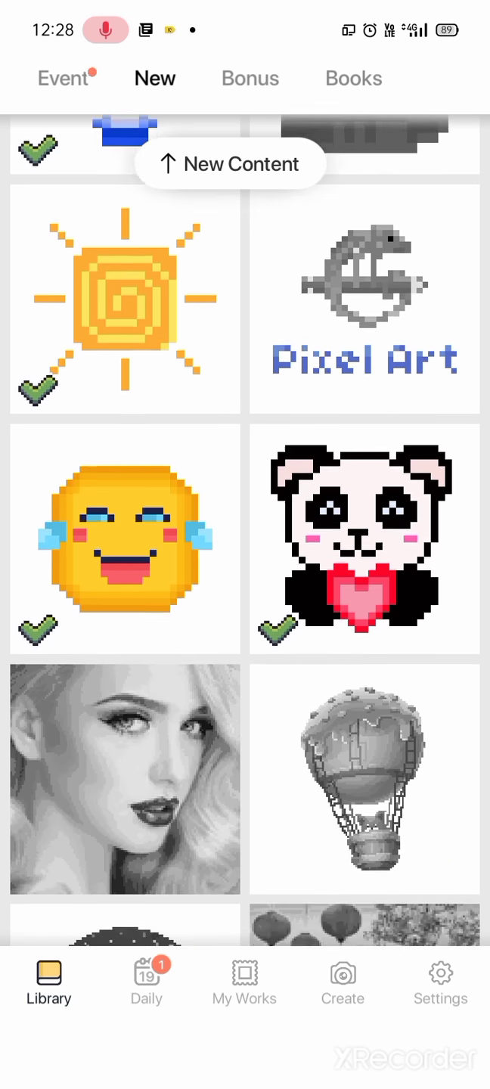
pyautogui.scroll(-3)
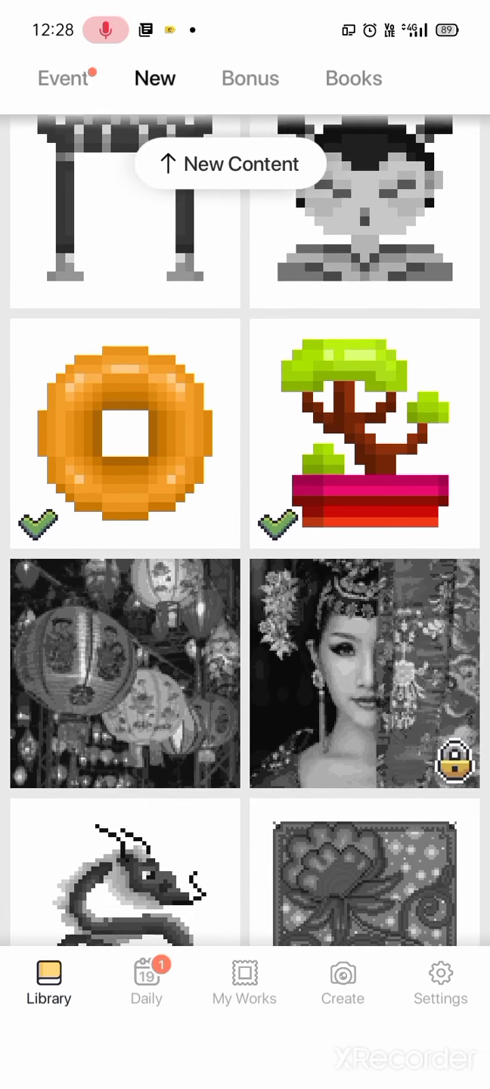
pyautogui.scroll(-3)
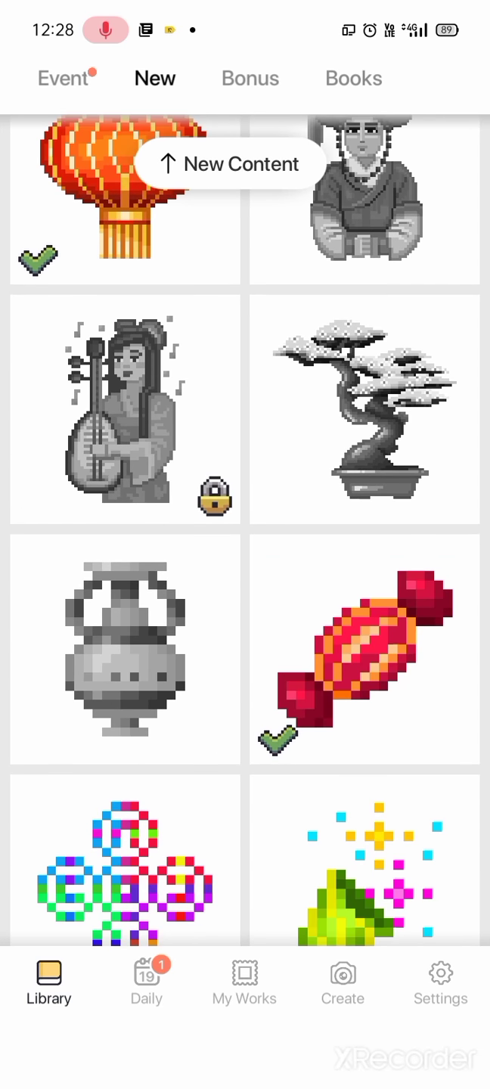
pyautogui.scroll(-3)
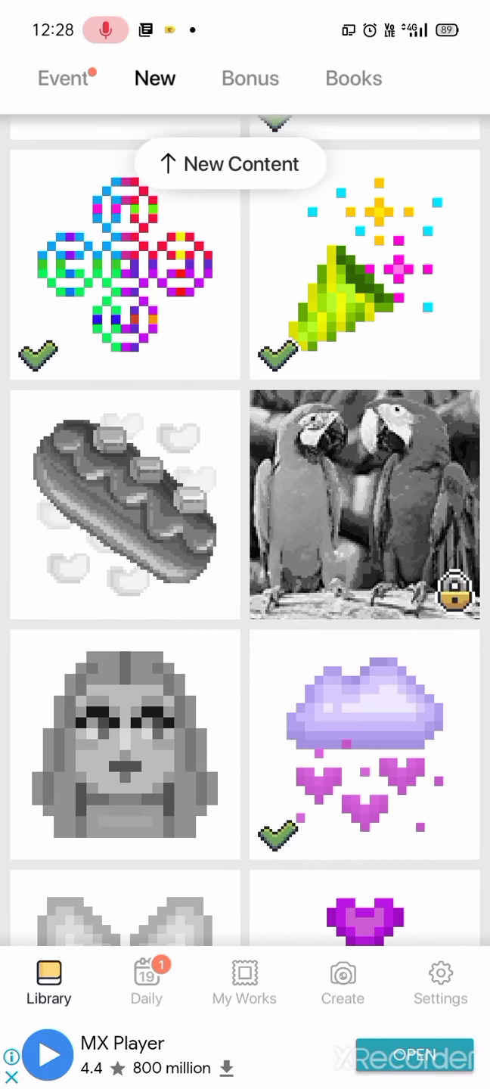
pyautogui.scroll(-3)
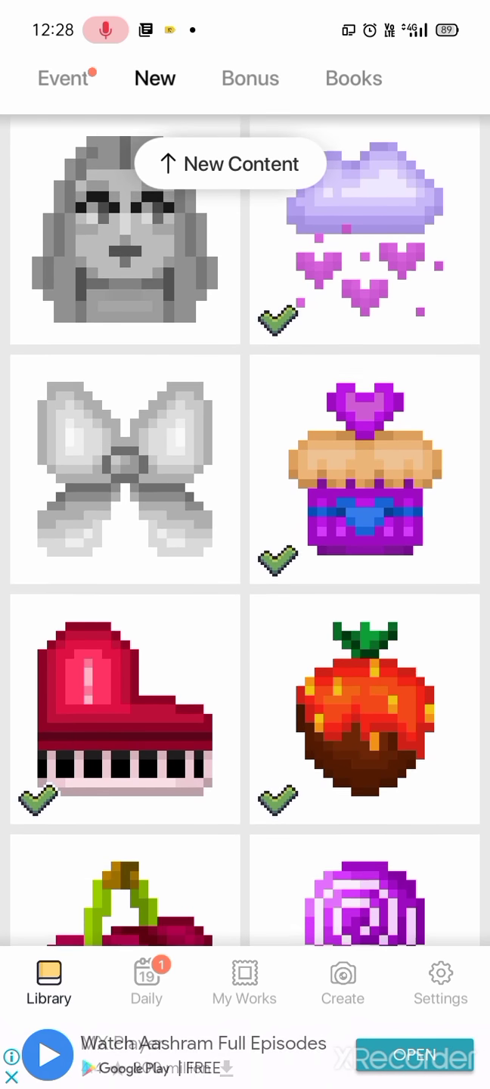
pyautogui.scroll(-3)
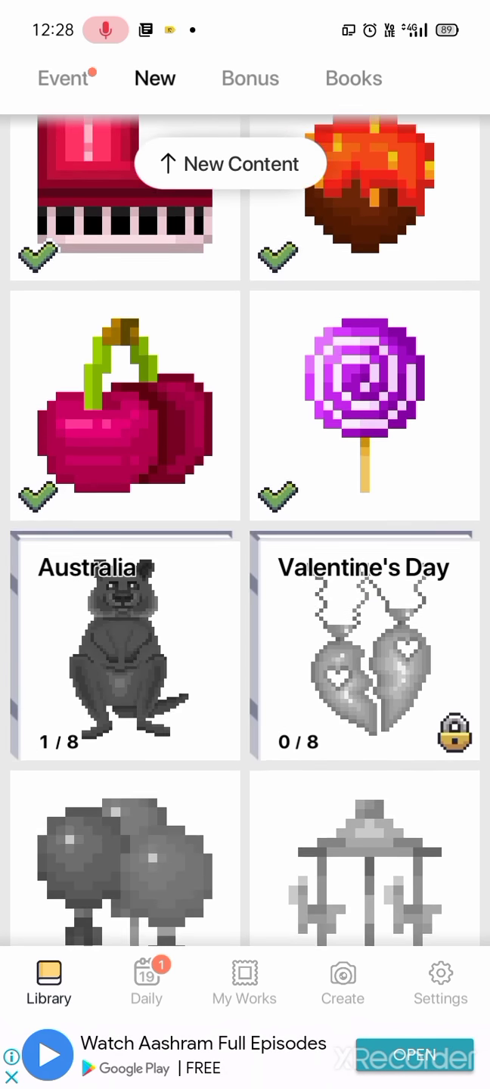
pyautogui.scroll(-3)
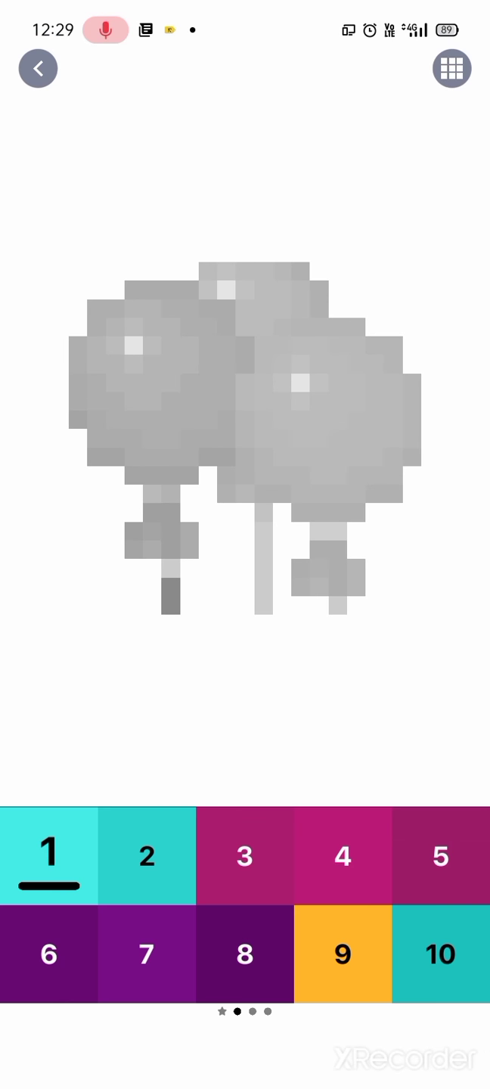
# - Zoom into the balloons canvas to start filling colours 1 to 4
pyautogui.click(450, 68)
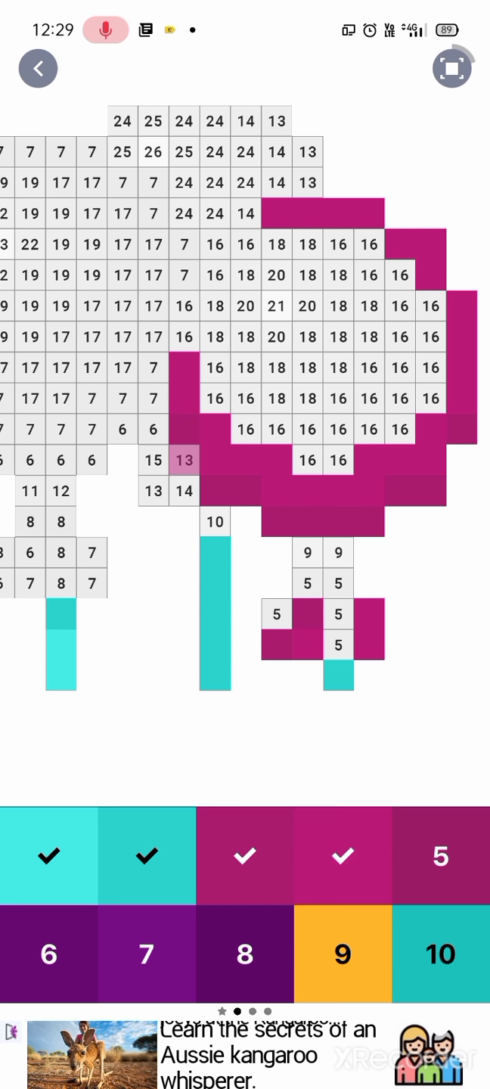
# - Paint the cells of colours 6, 7 and 8 on the left balloon's purple lower part
pyautogui.click(440, 856)
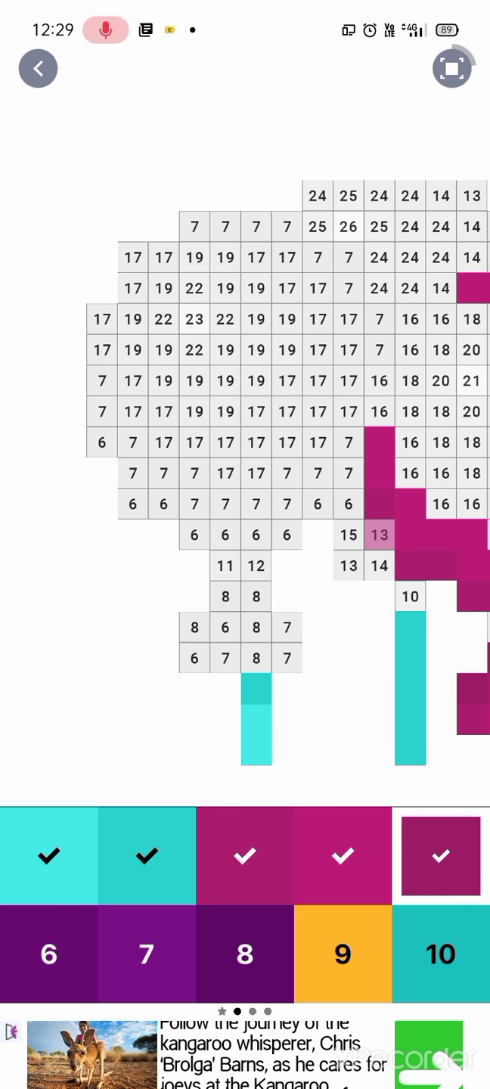
pyautogui.click(49, 953)
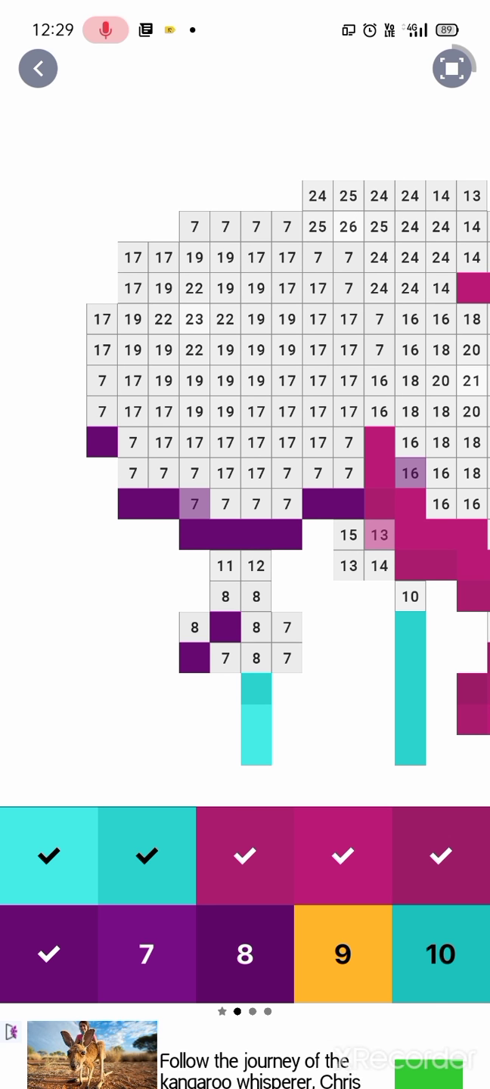
pyautogui.click(145, 952)
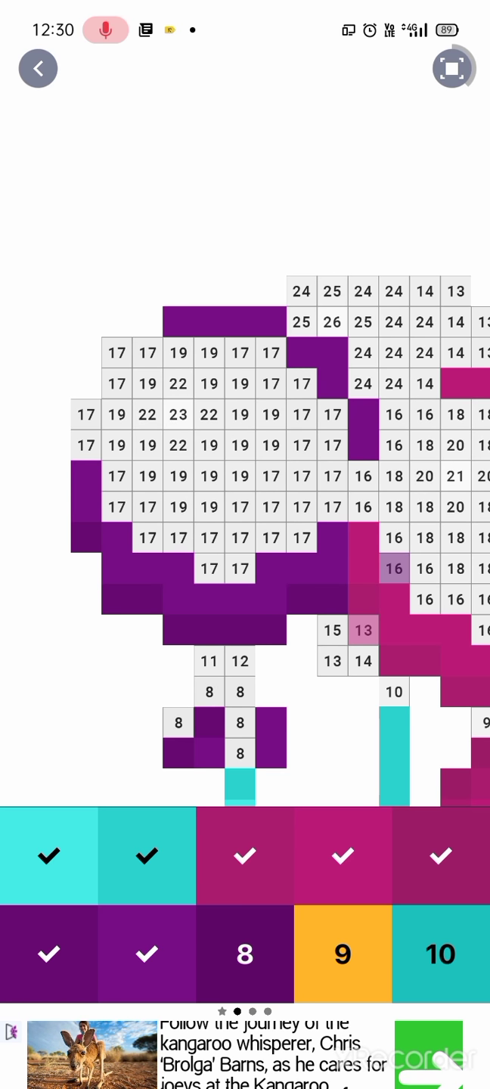
pyautogui.click(245, 953)
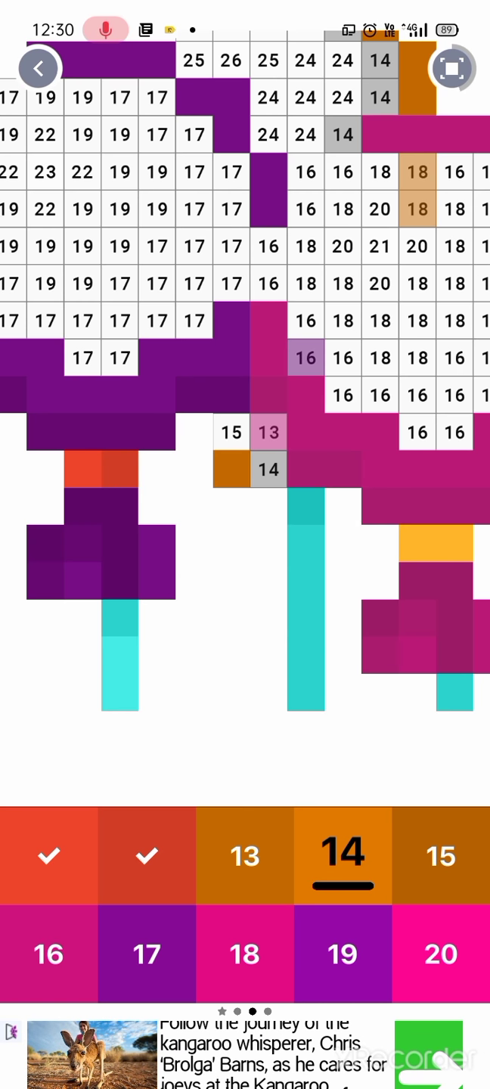
# - Finish the last cells of colours 14, 13 and 16
pyautogui.click(266, 469)
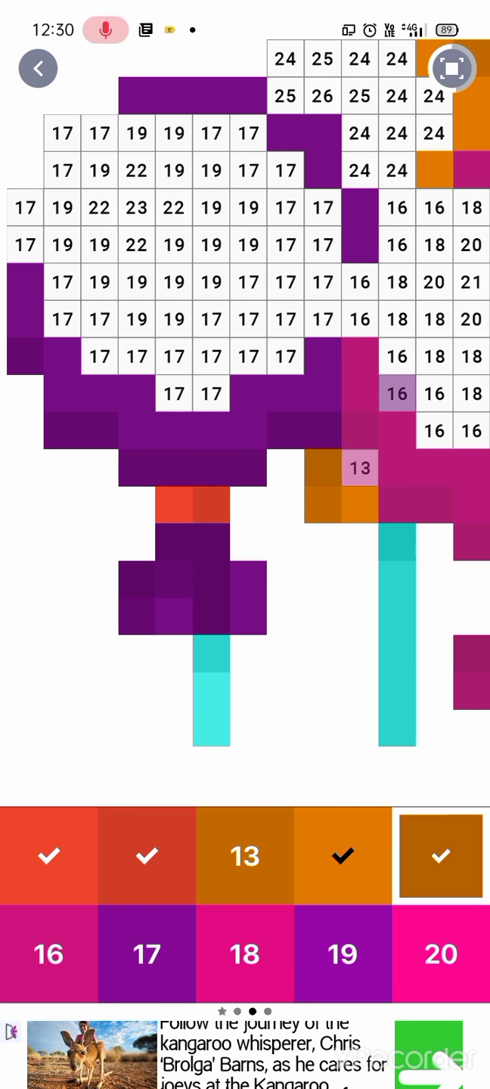
pyautogui.click(360, 468)
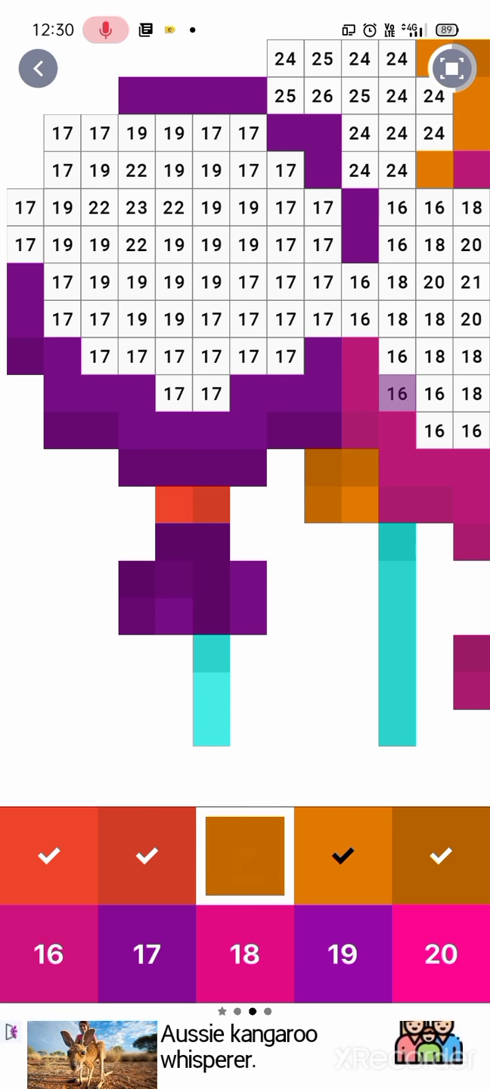
pyautogui.click(49, 953)
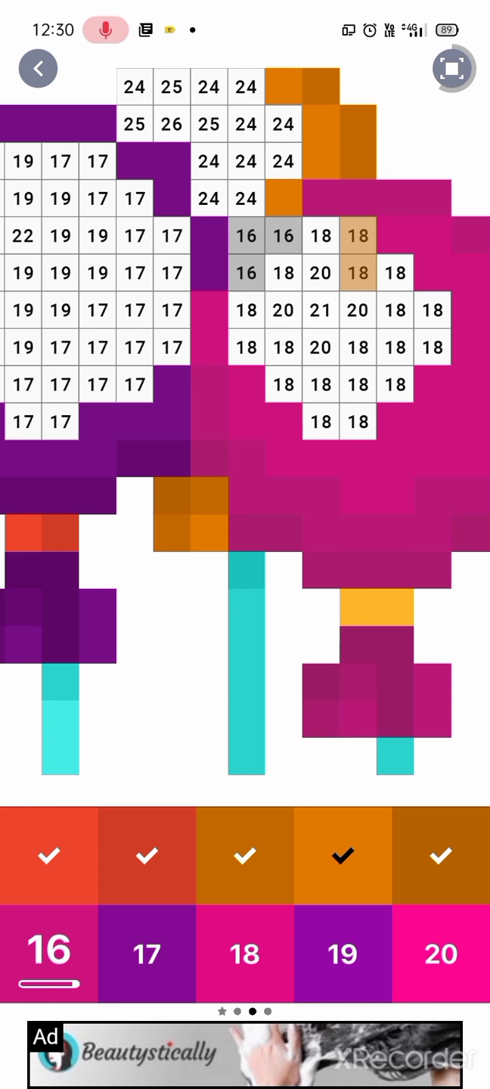
pyautogui.click(245, 236)
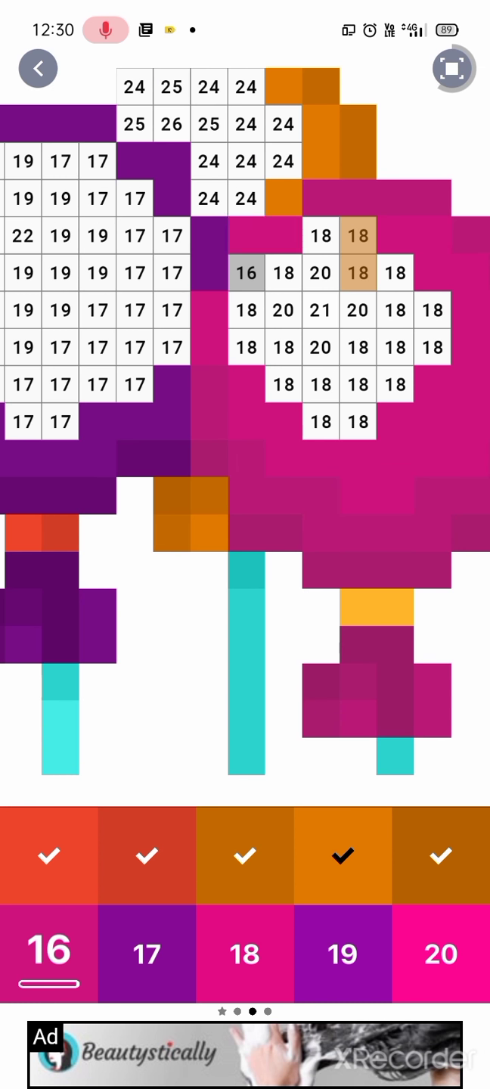
pyautogui.click(245, 274)
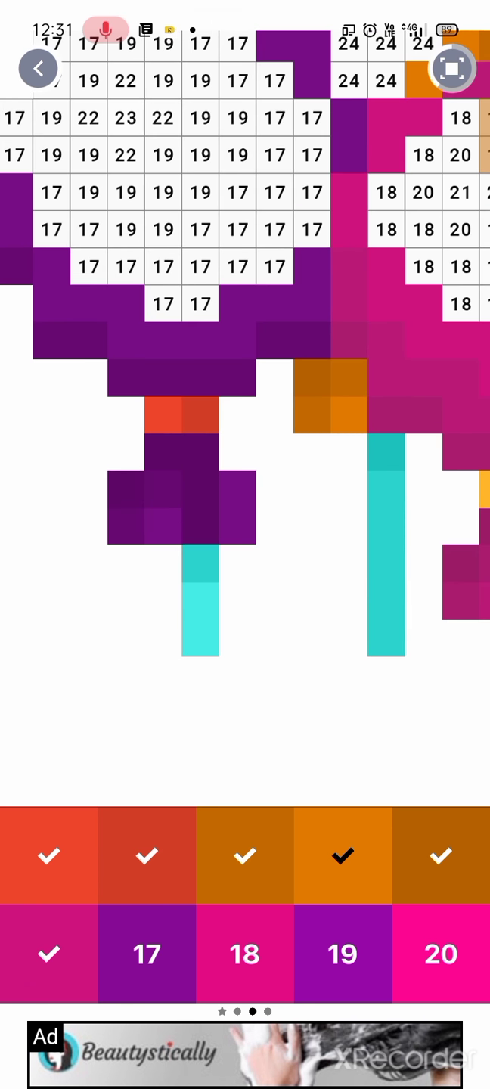
# - Fill the left balloon's purple interior with colour 17, then pick colour 18
pyautogui.click(147, 954)
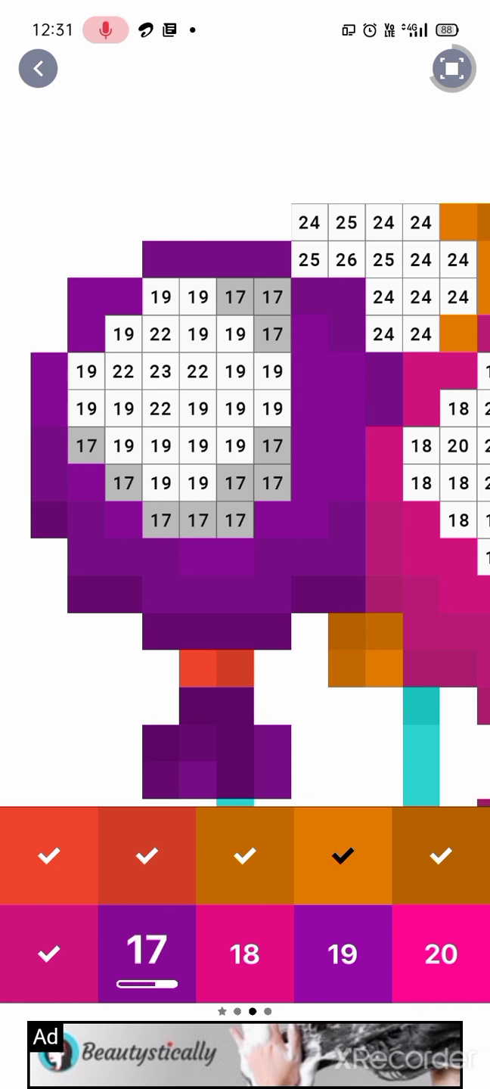
pyautogui.click(233, 520)
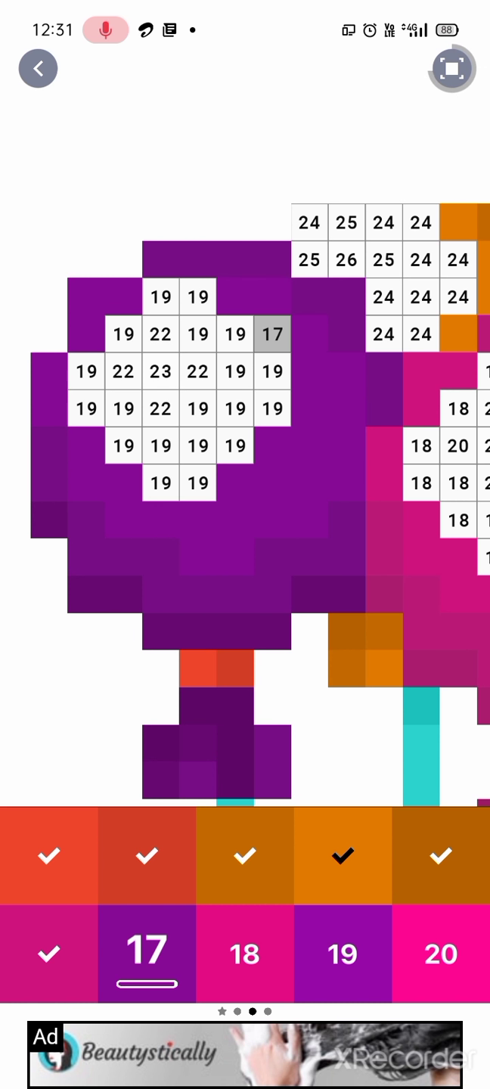
pyautogui.click(272, 334)
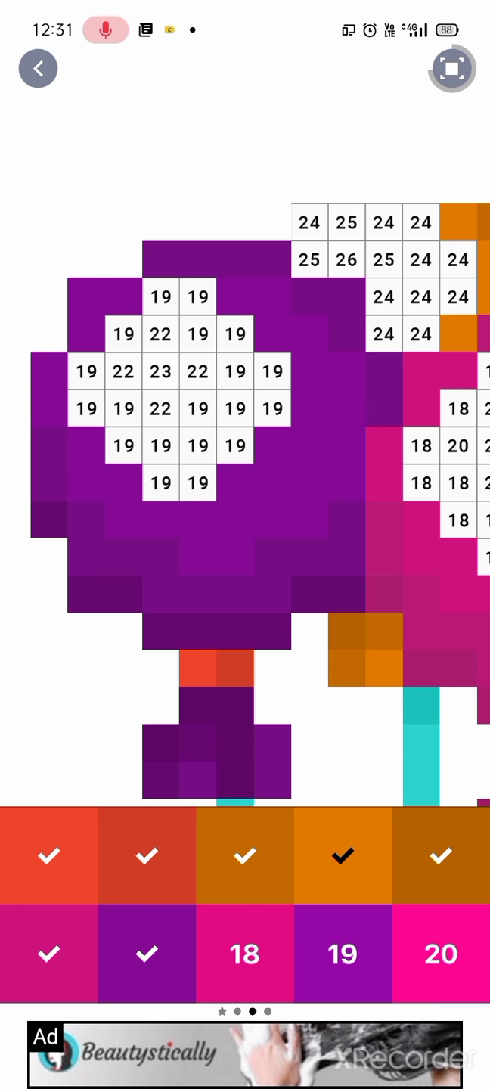
pyautogui.click(243, 952)
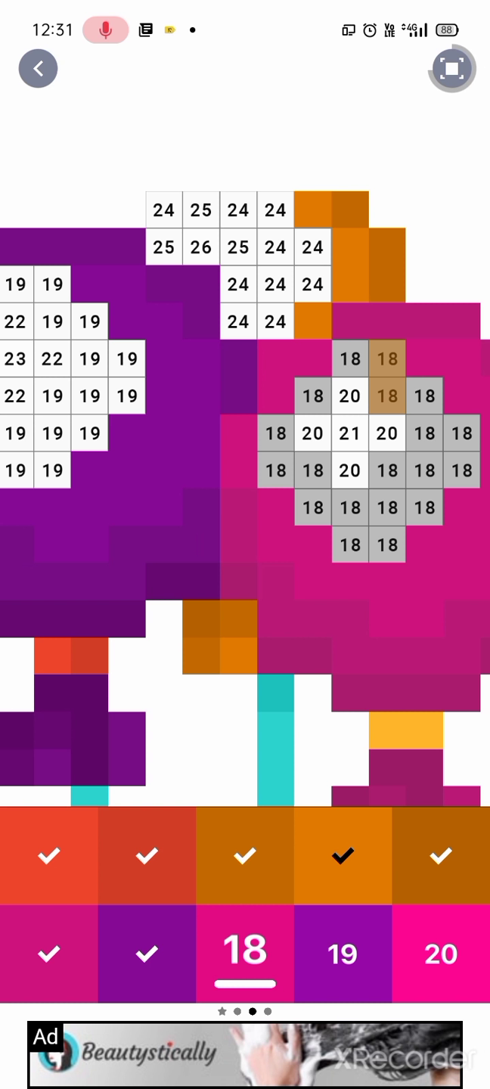
# - Fill the right balloon solid pink with colours 18 and 20, and its centre cell light pink with colour 21
pyautogui.click(387, 376)
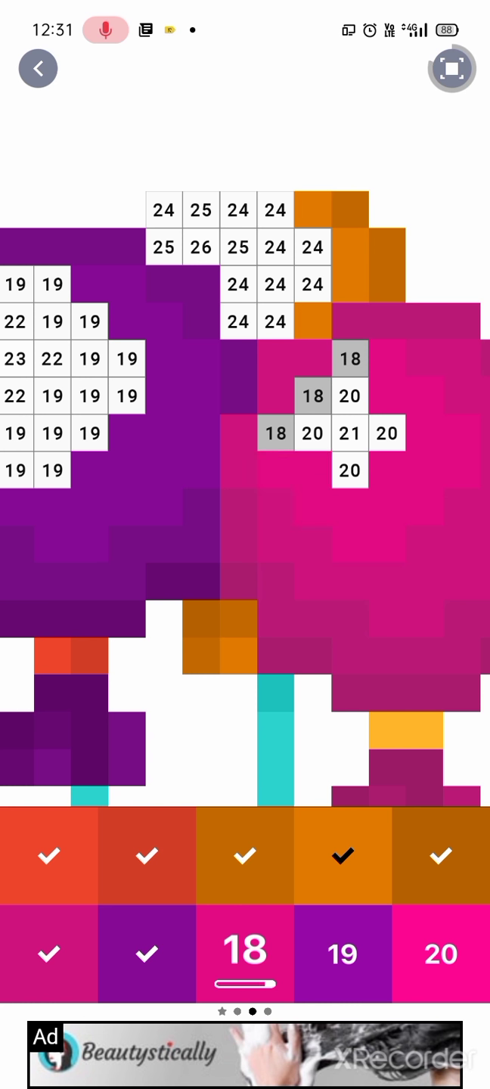
pyautogui.click(243, 953)
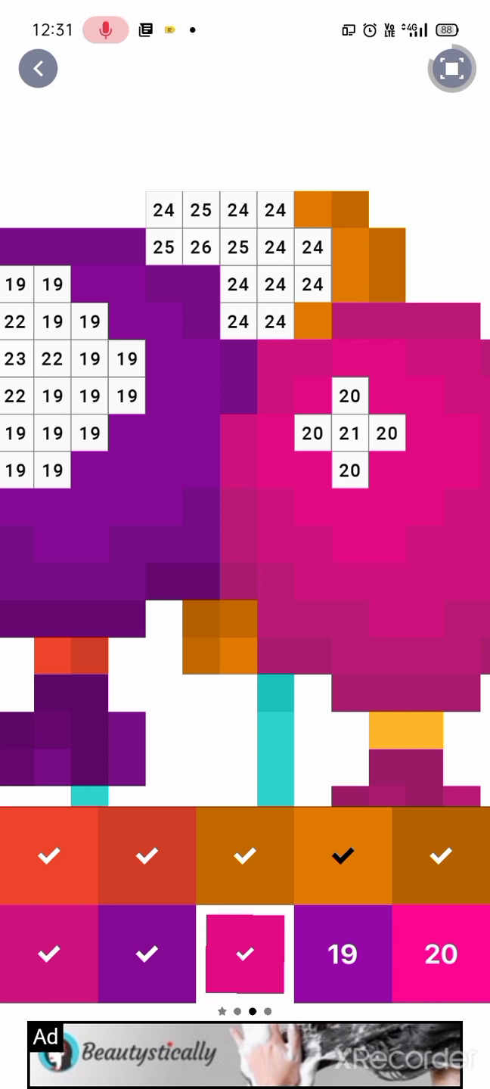
pyautogui.click(342, 953)
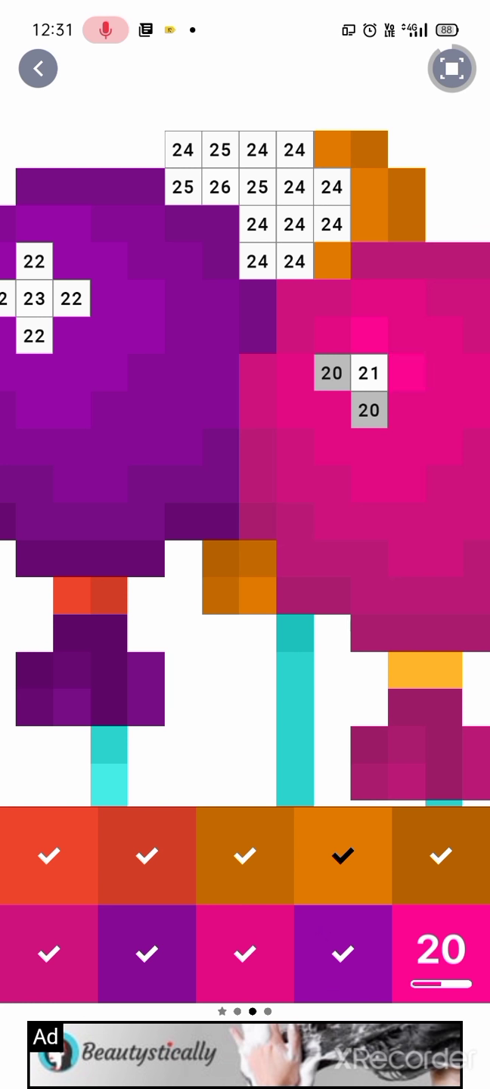
pyautogui.click(335, 373)
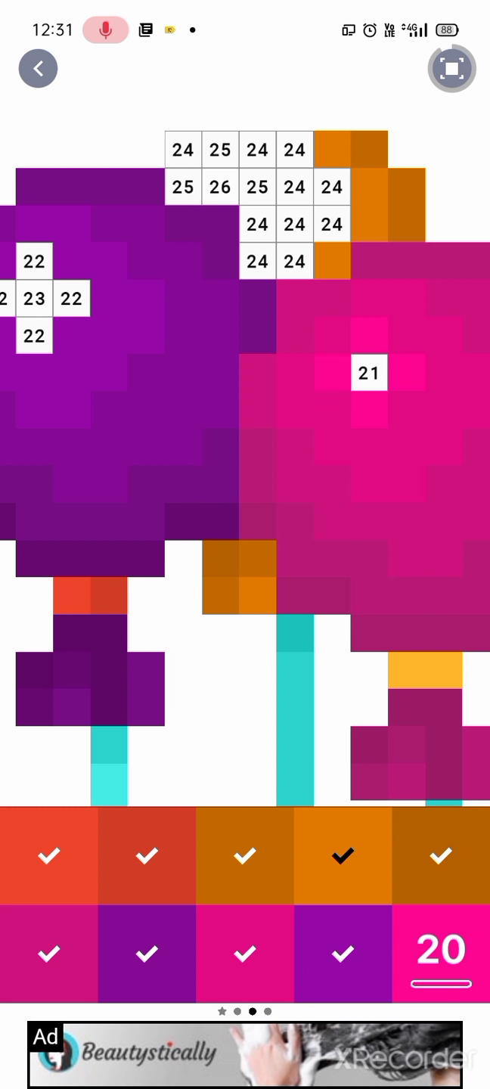
pyautogui.click(442, 952)
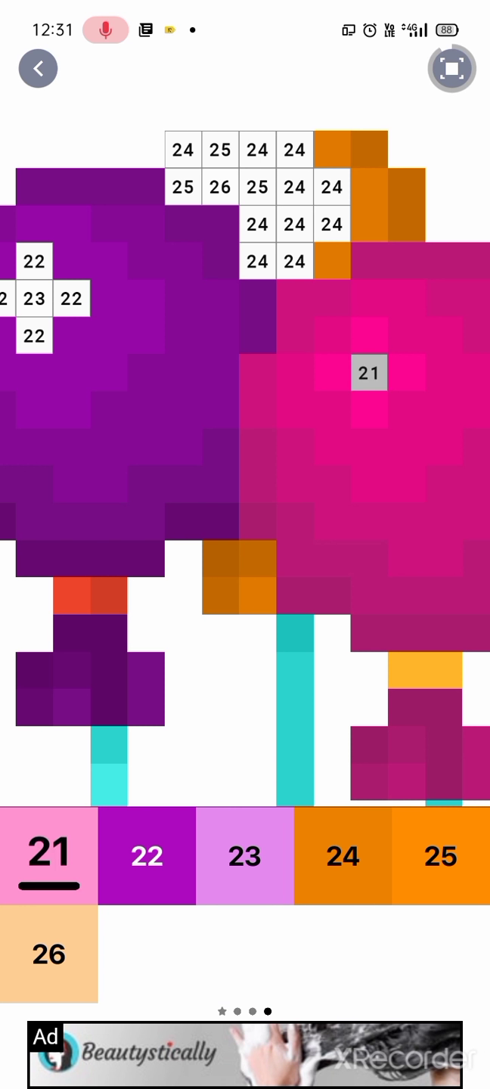
pyautogui.click(145, 856)
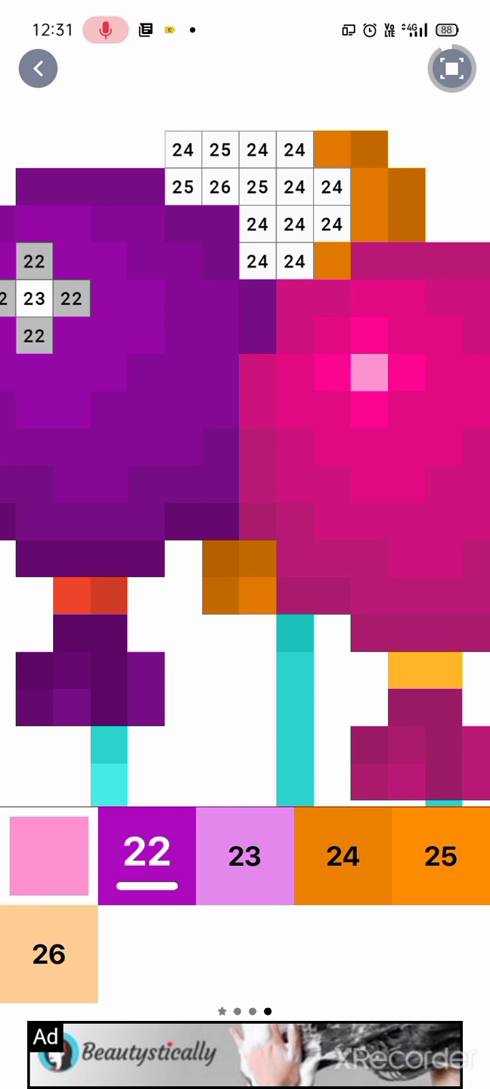